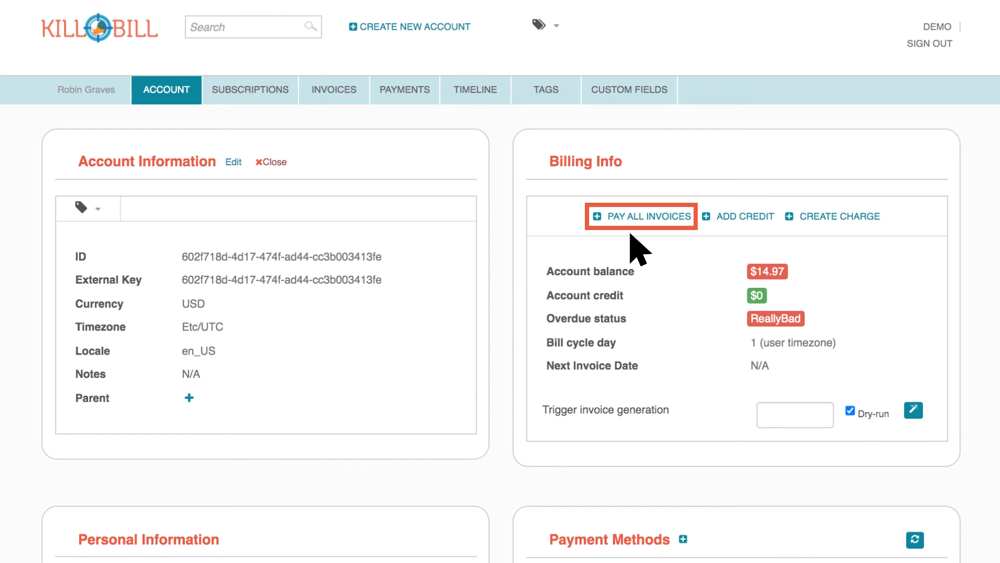
mouse_move(651, 255)
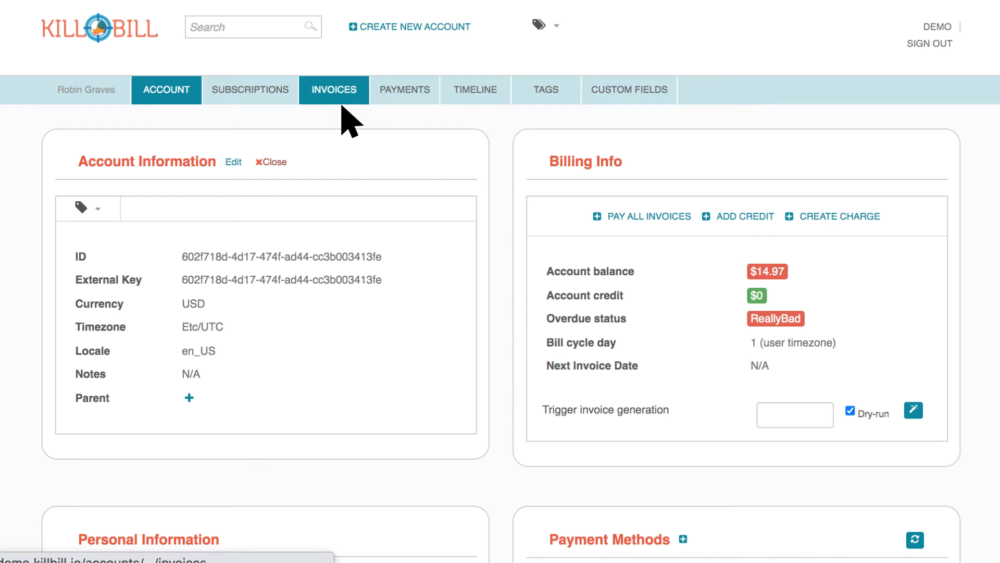
Show the account's invoices, confirming invoices 21190–21192 each owe $4.99.
left_click(334, 89)
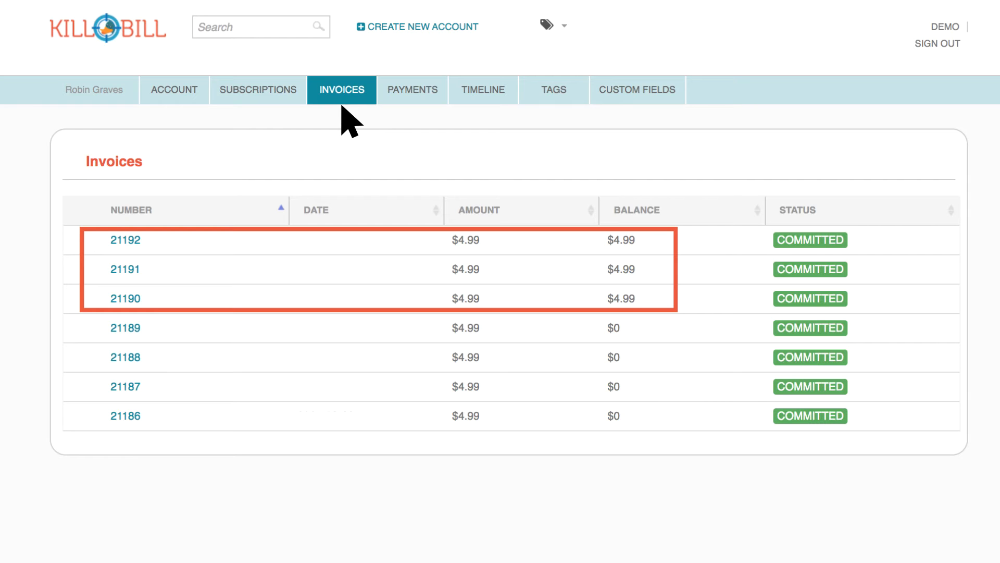
mouse_move(207, 118)
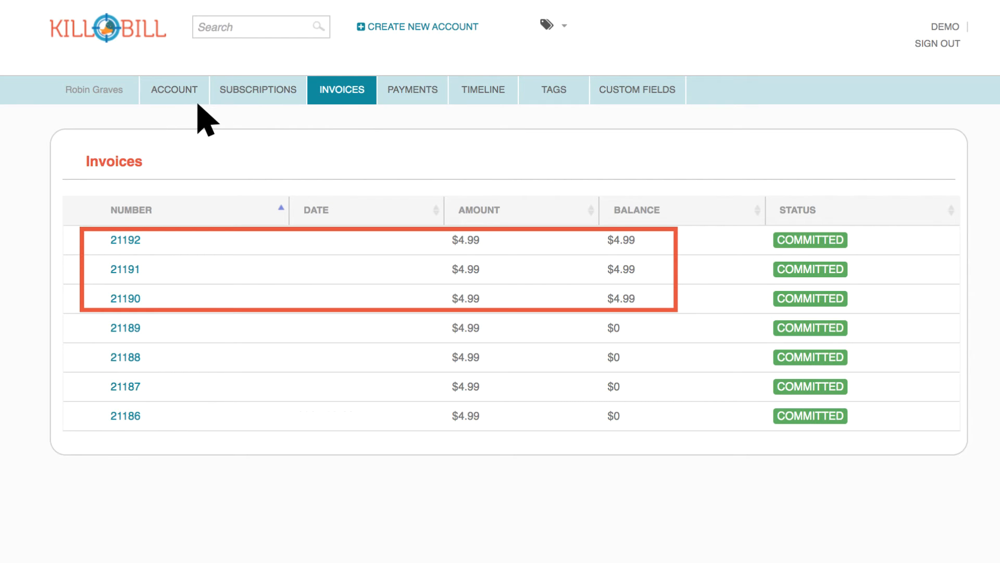
Delete the __EXTERNAL_PAYMENT__ payment method from the account overview's Payment Methods.
left_click(174, 89)
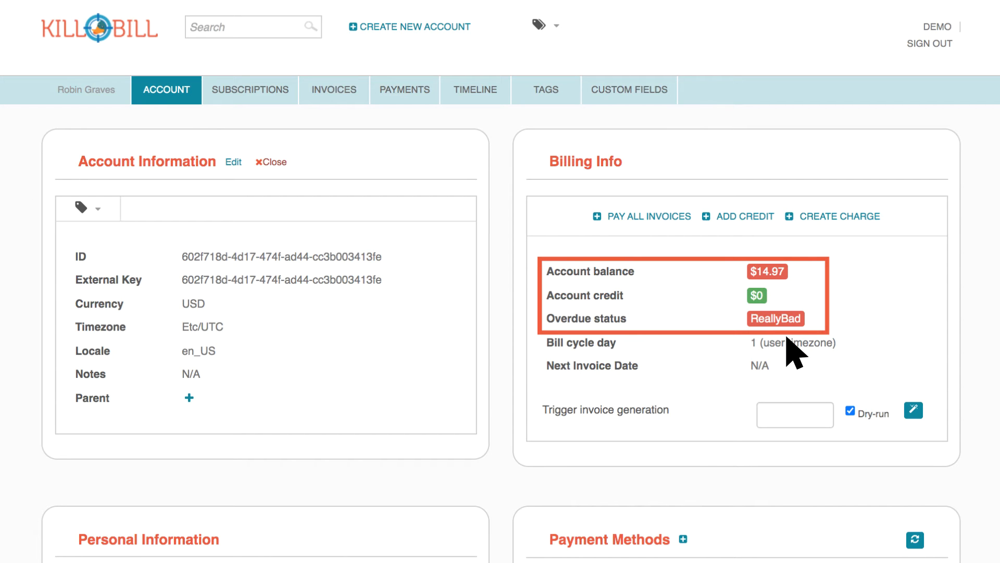
scroll("down", 3)
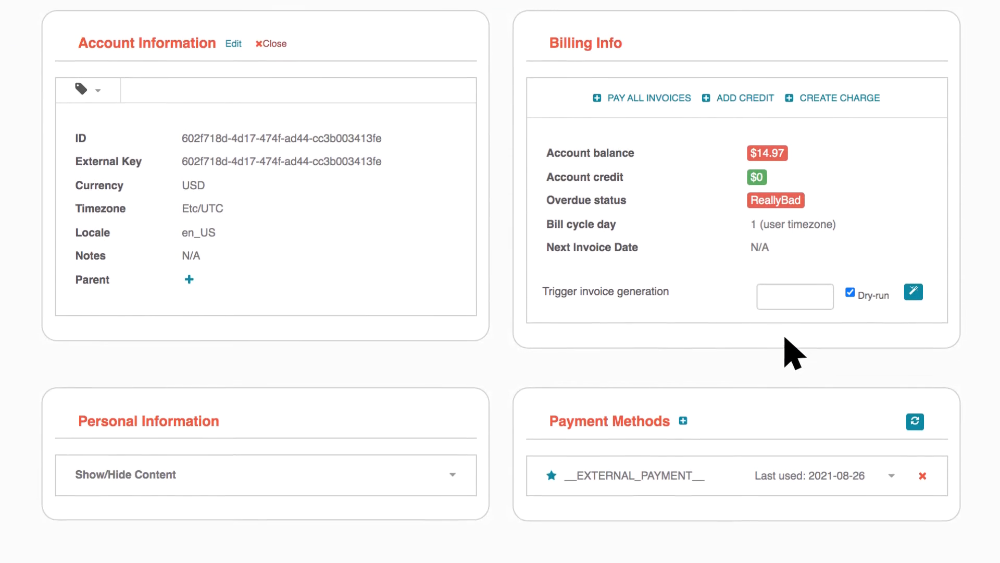
scroll("down", 3)
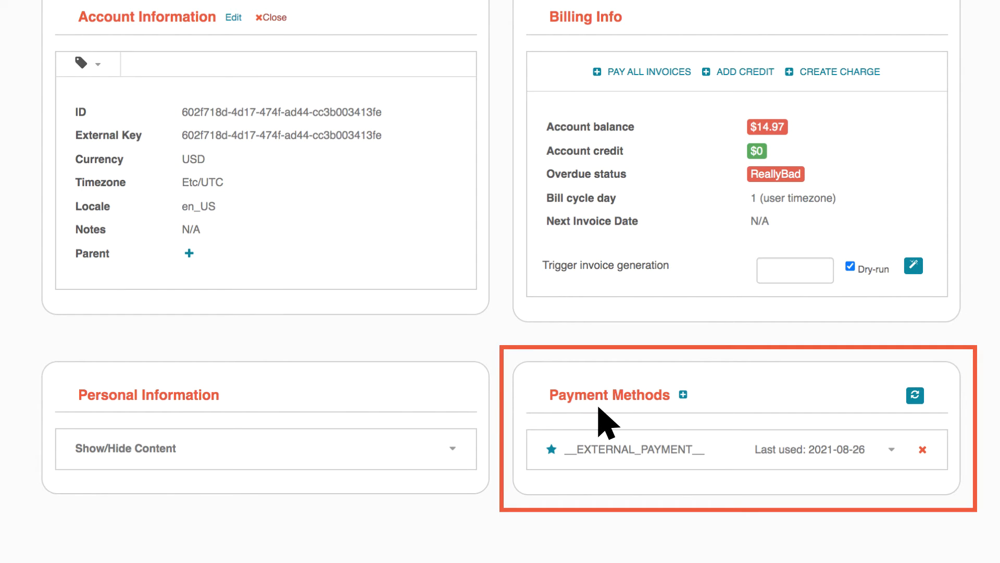
mouse_move(695, 418)
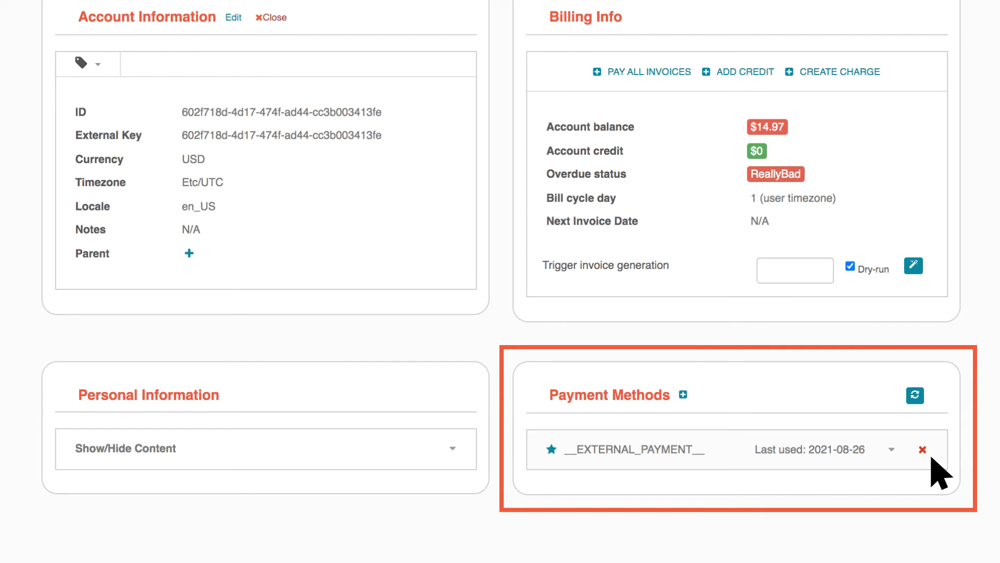
left_click(923, 449)
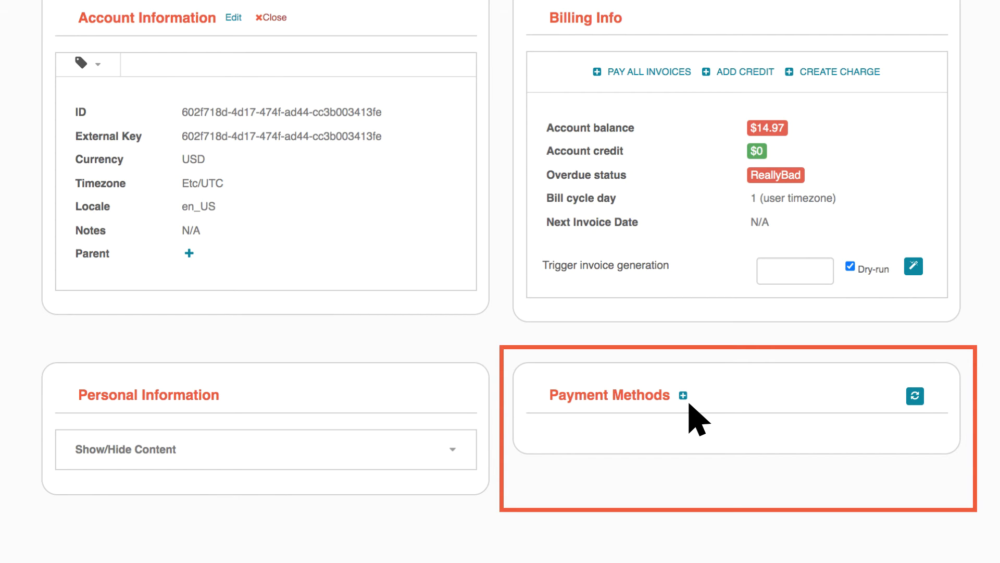
Create a new payment method on the customer's account via the Payment Methods +.
left_click(684, 395)
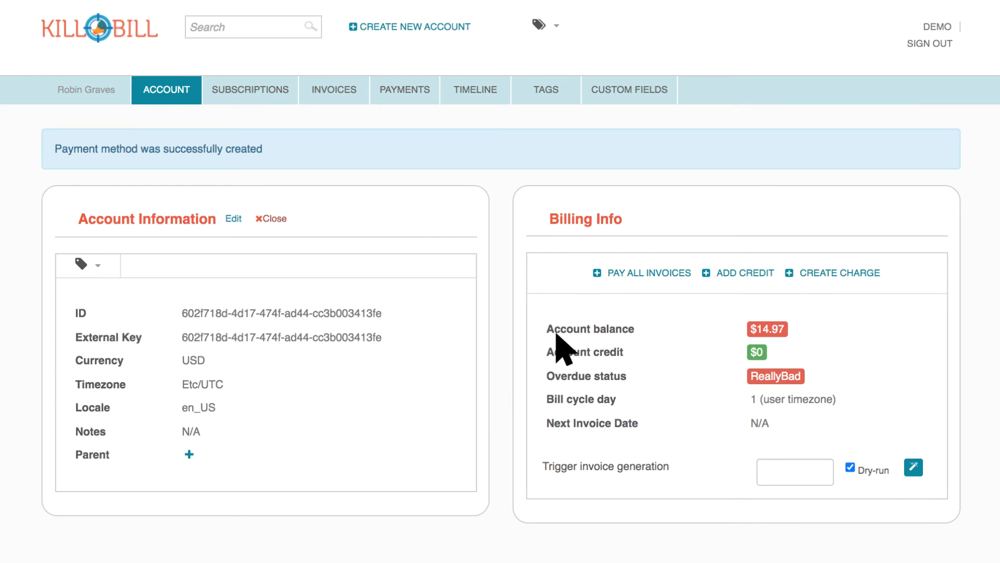
mouse_move(648, 273)
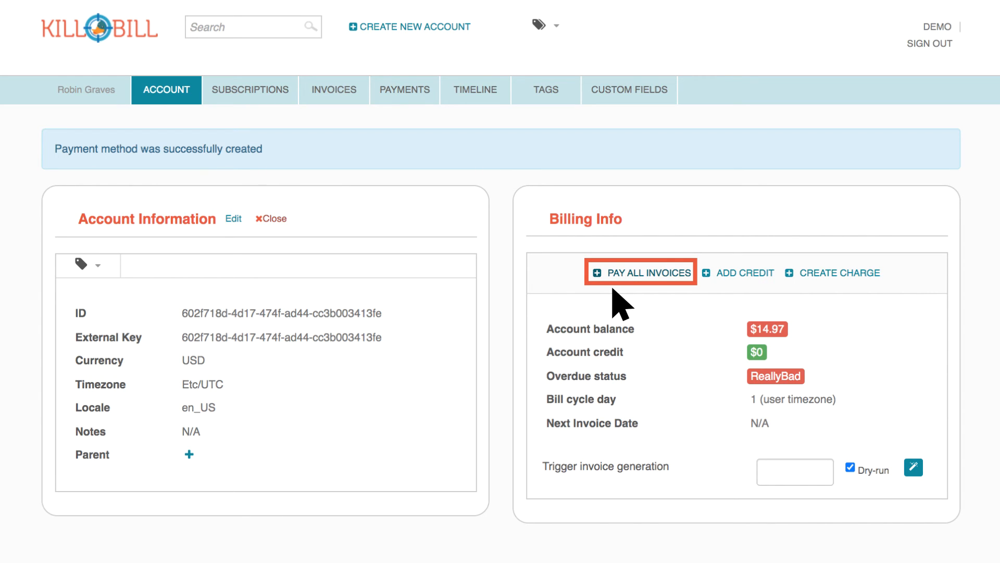
Pay all unpaid invoices, then view the three new $4.99 payments.
left_click(639, 272)
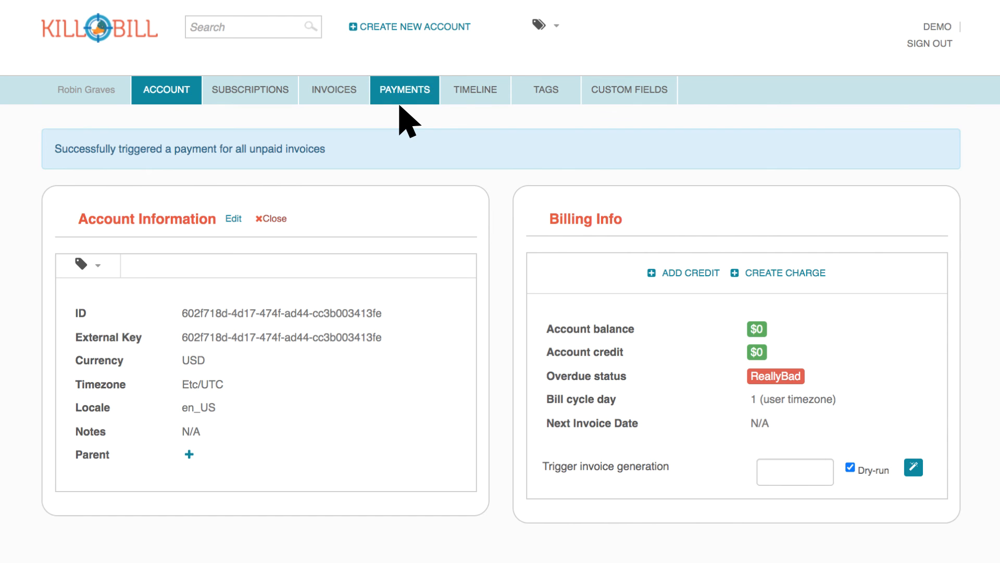
left_click(404, 89)
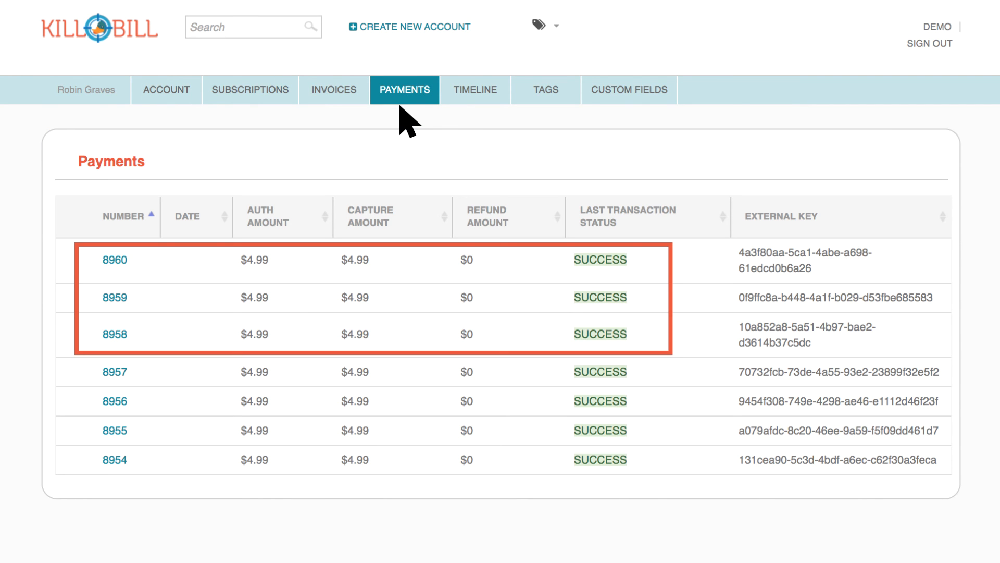